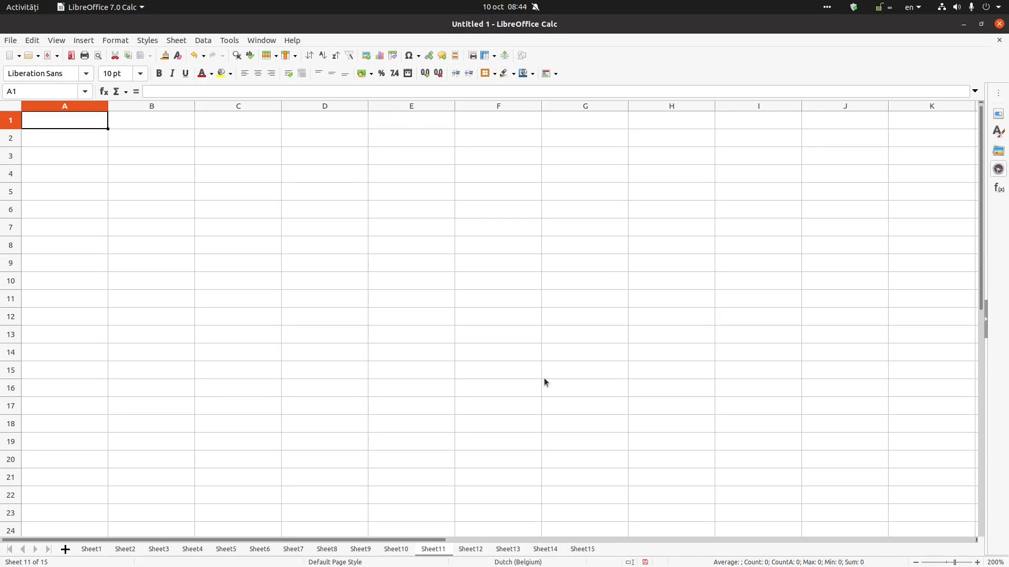
- Step back through the sheet tabs from Sheet11 to Sheet10, then to Sheet9
{"action": "left_click", "coordinate": [395, 548]}
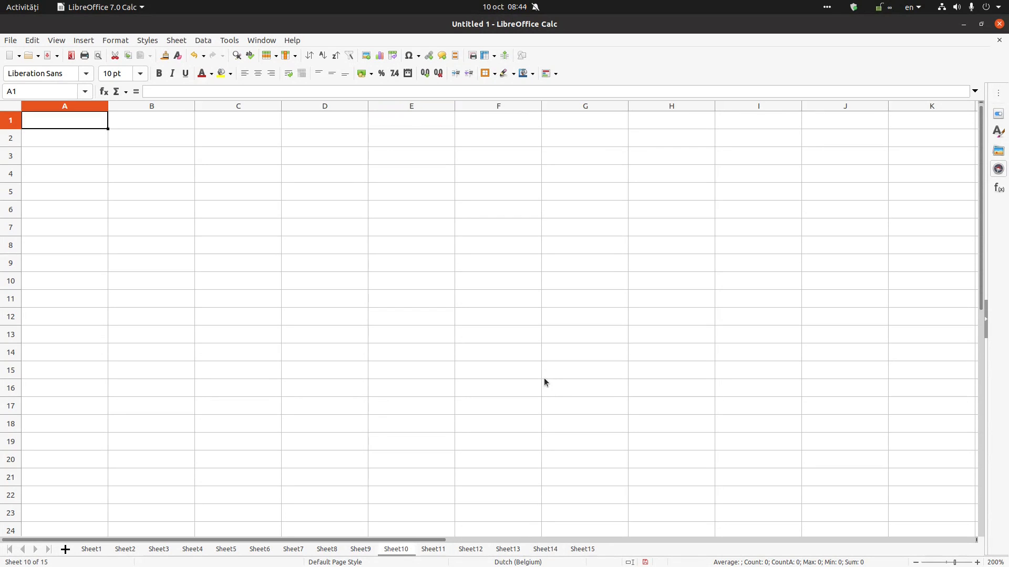
{"action": "left_click", "coordinate": [361, 548]}
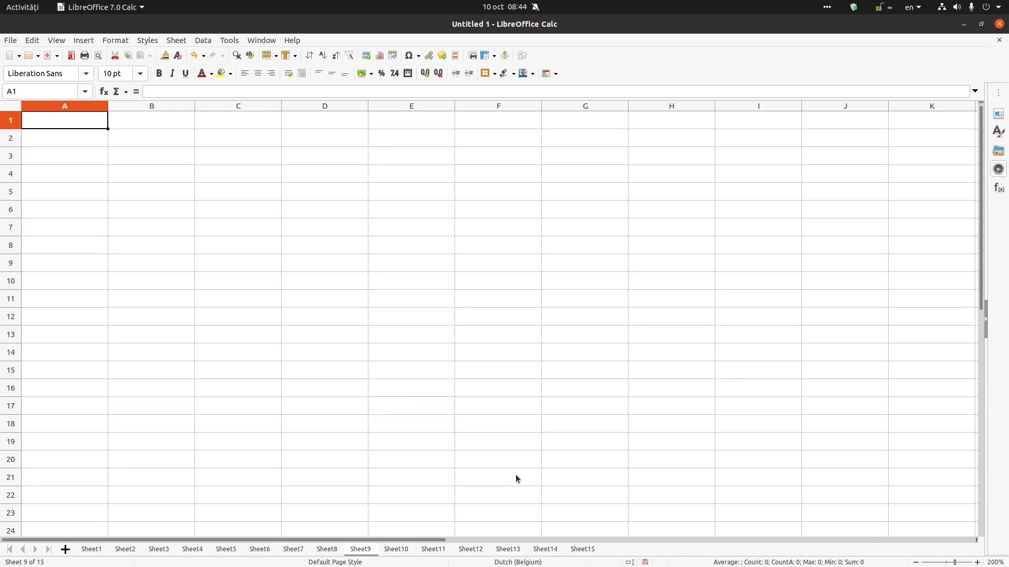
{"action": "mouse_move", "coordinate": [466, 441]}
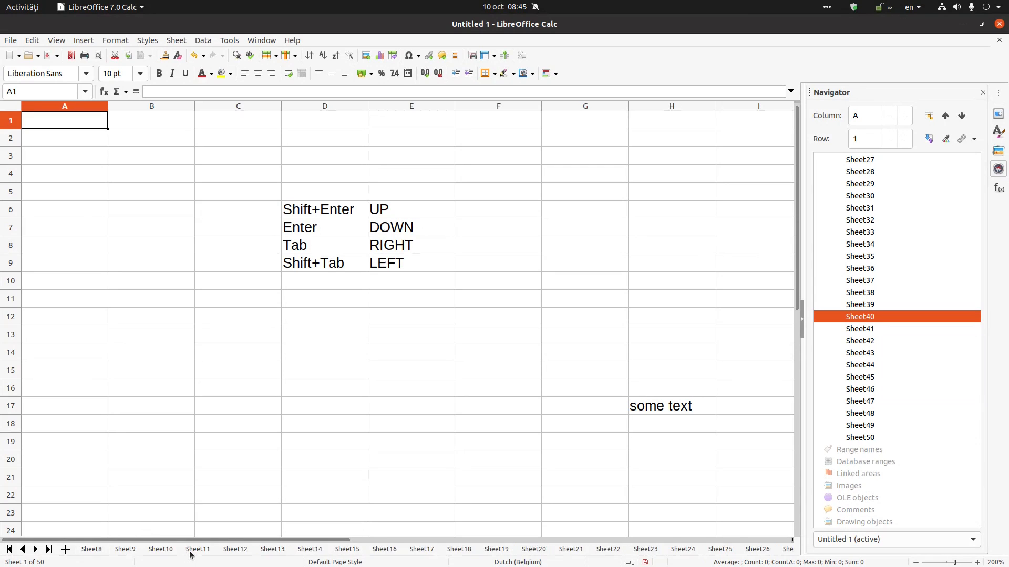
- Scroll the sheet tab bar to the end to reach Sheet50
{"action": "scroll", "scroll_direction": "down", "scroll_amount": 3}
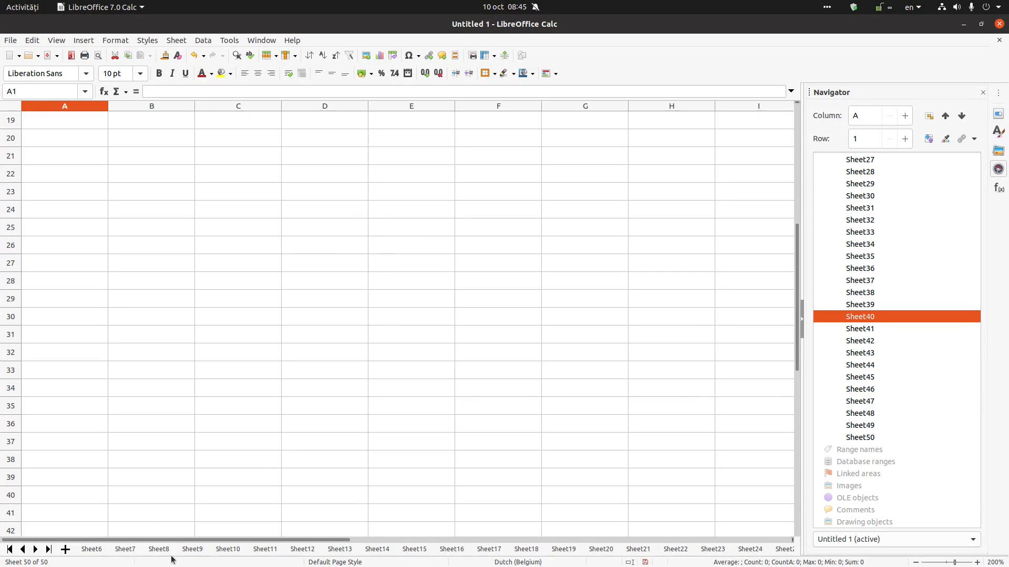